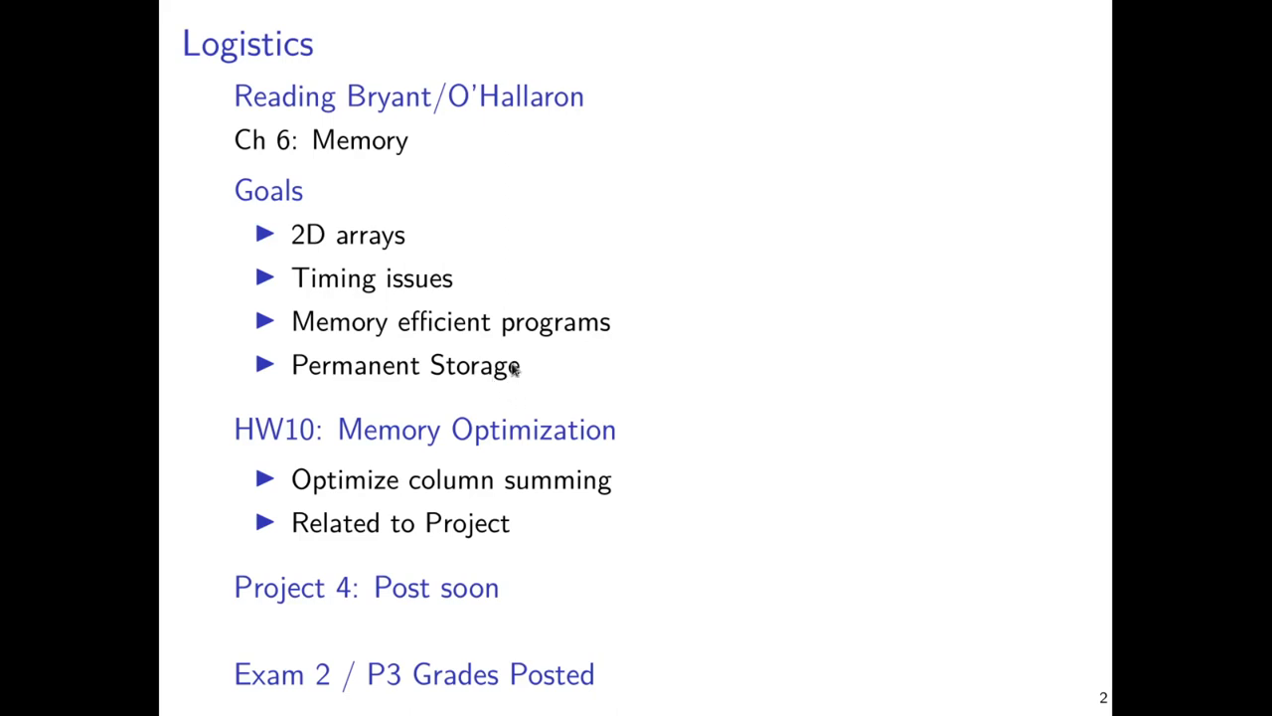
{"action": "mouse_move", "coordinate": [526, 385]}
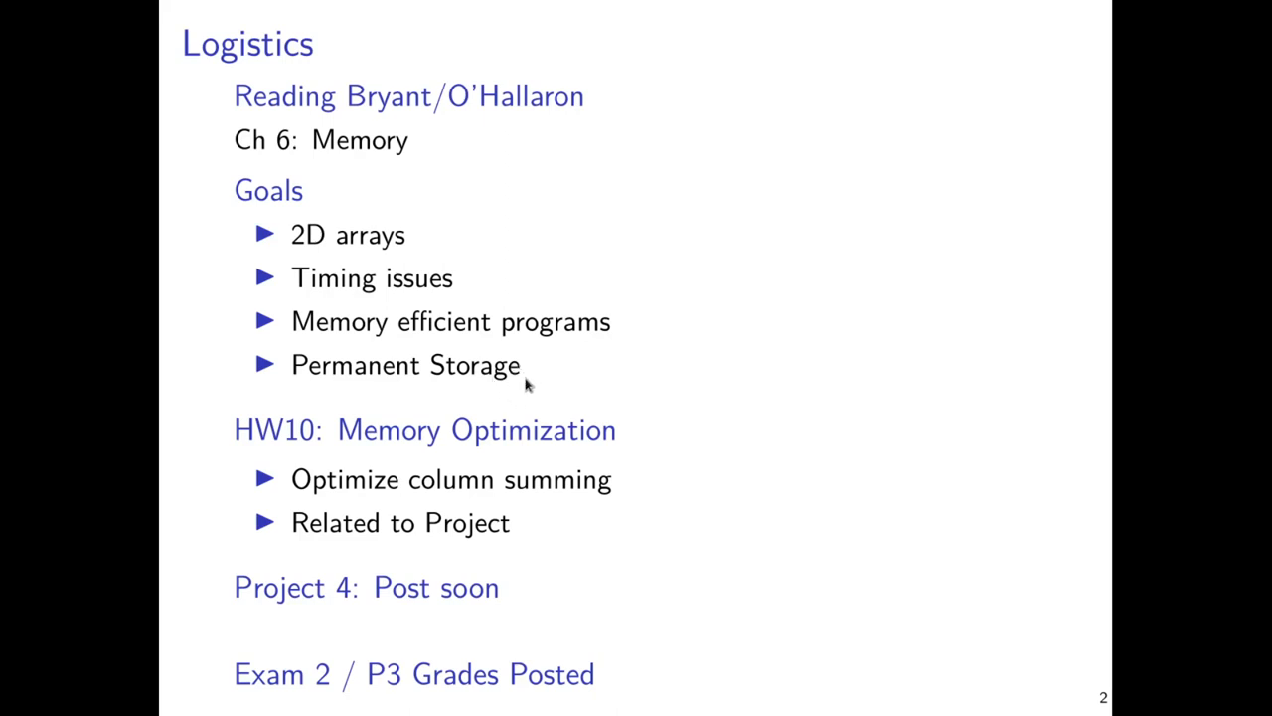
{"action": "mouse_move", "coordinate": [654, 167]}
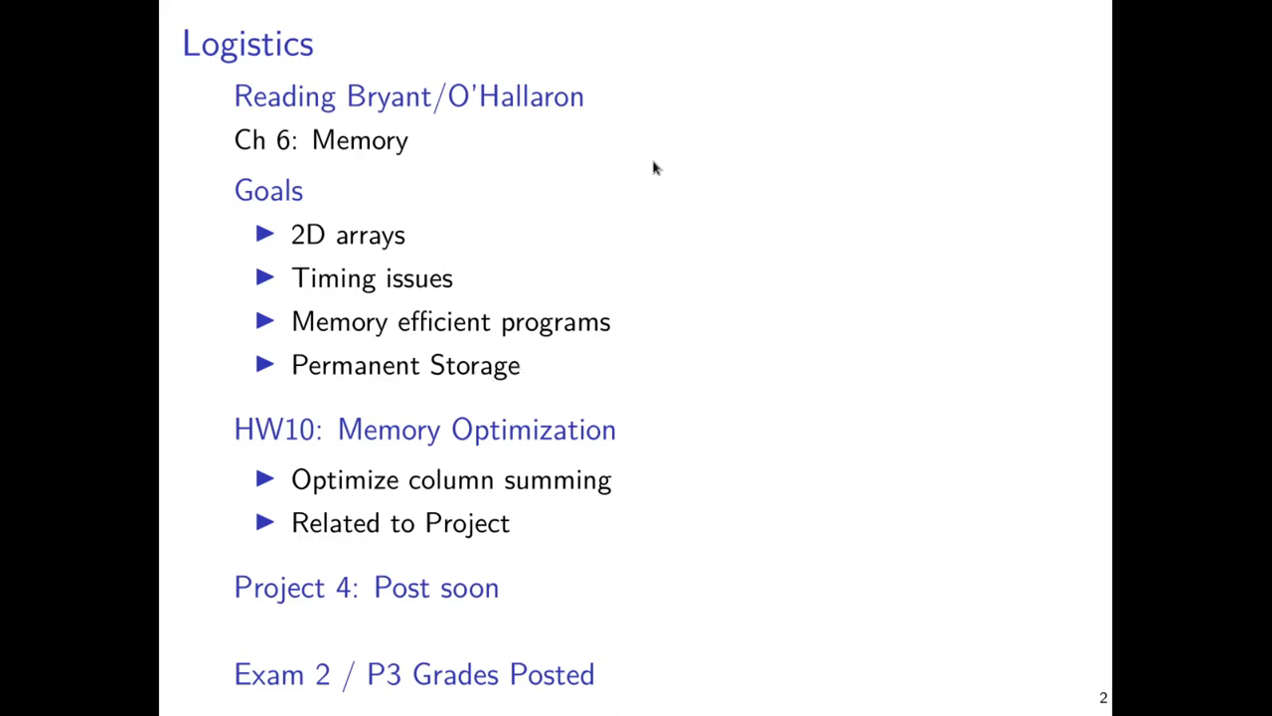
{"action": "mouse_move", "coordinate": [477, 151]}
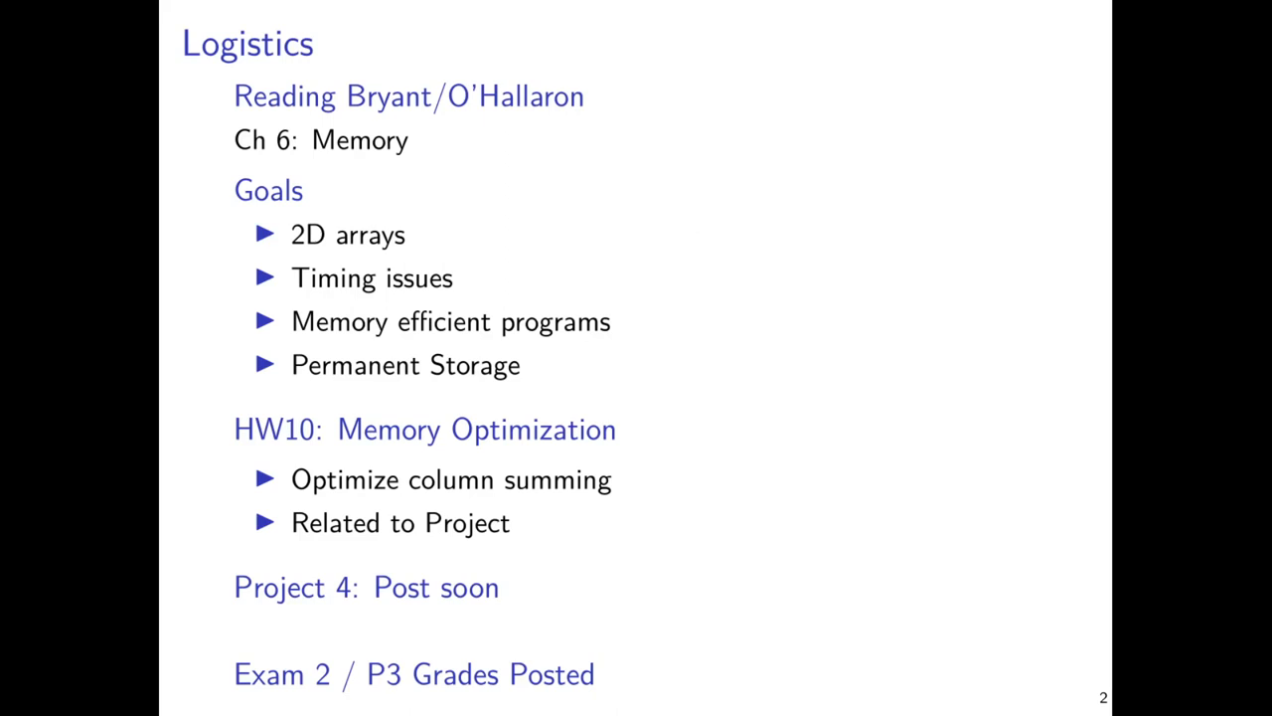
{"action": "mouse_move", "coordinate": [501, 545]}
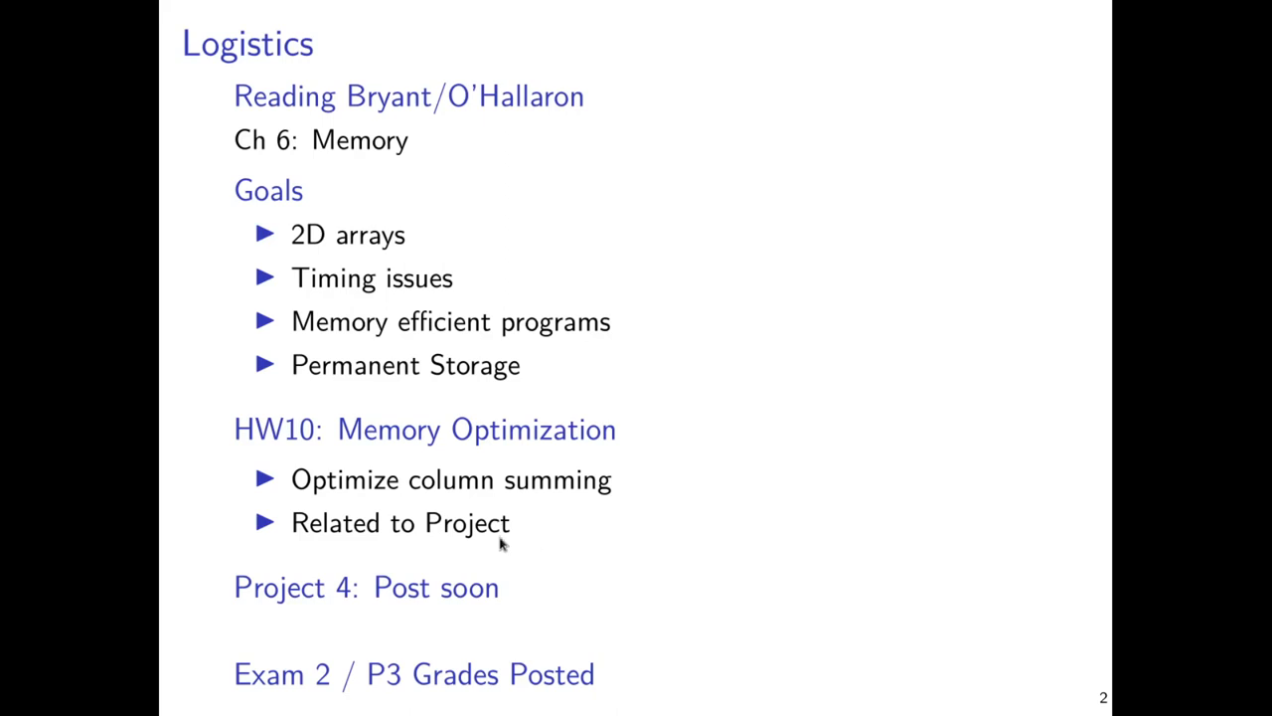
{"action": "mouse_move", "coordinate": [555, 578]}
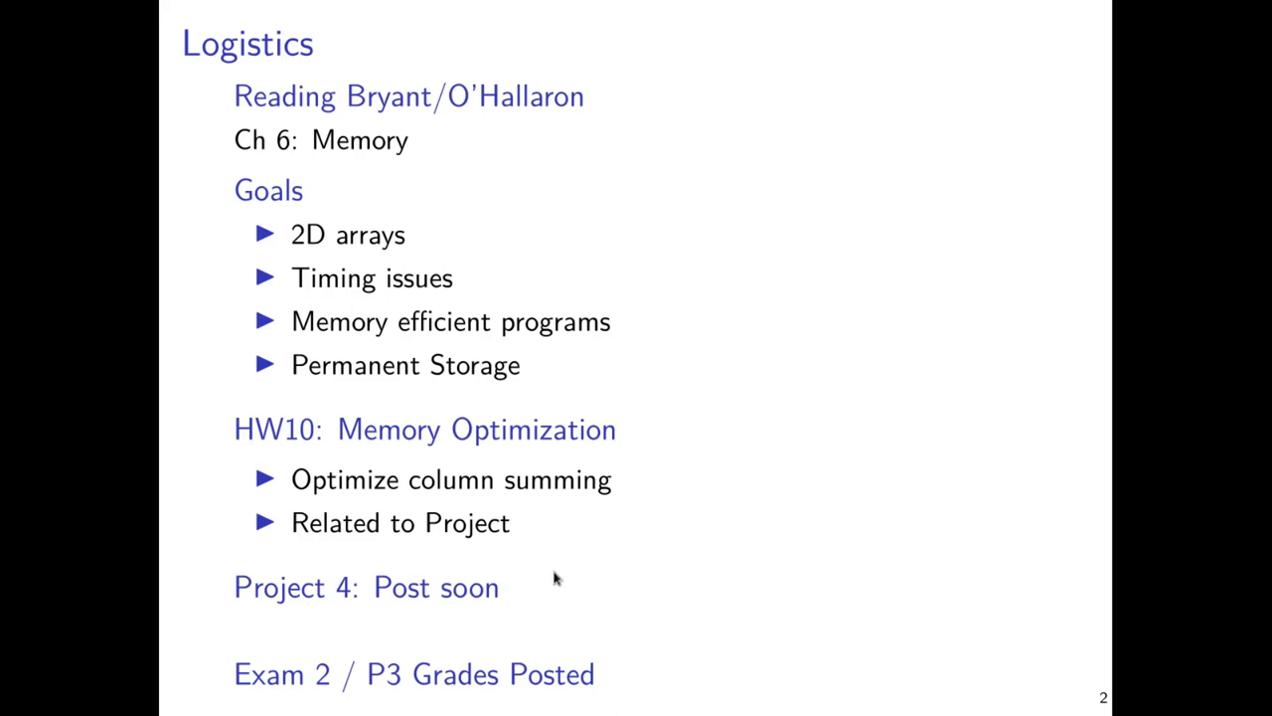
{"action": "mouse_move", "coordinate": [545, 589]}
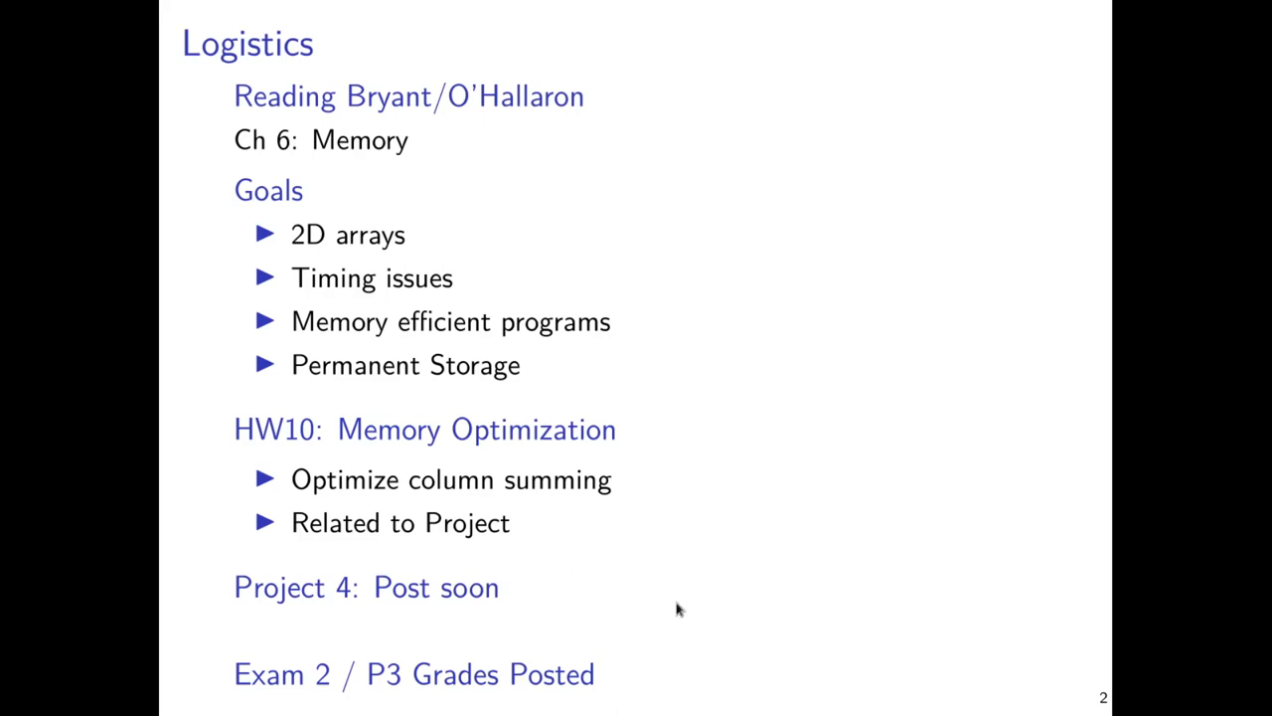
{"action": "mouse_move", "coordinate": [696, 624]}
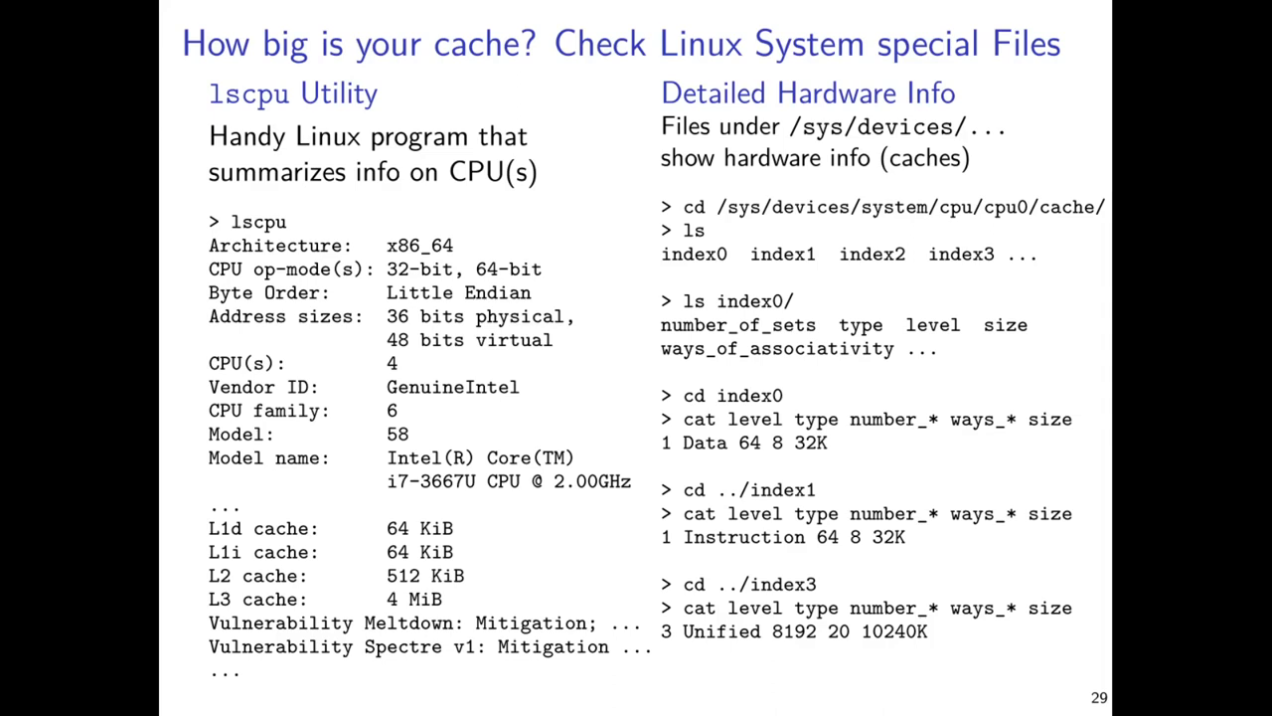
{"action": "mouse_move", "coordinate": [350, 131]}
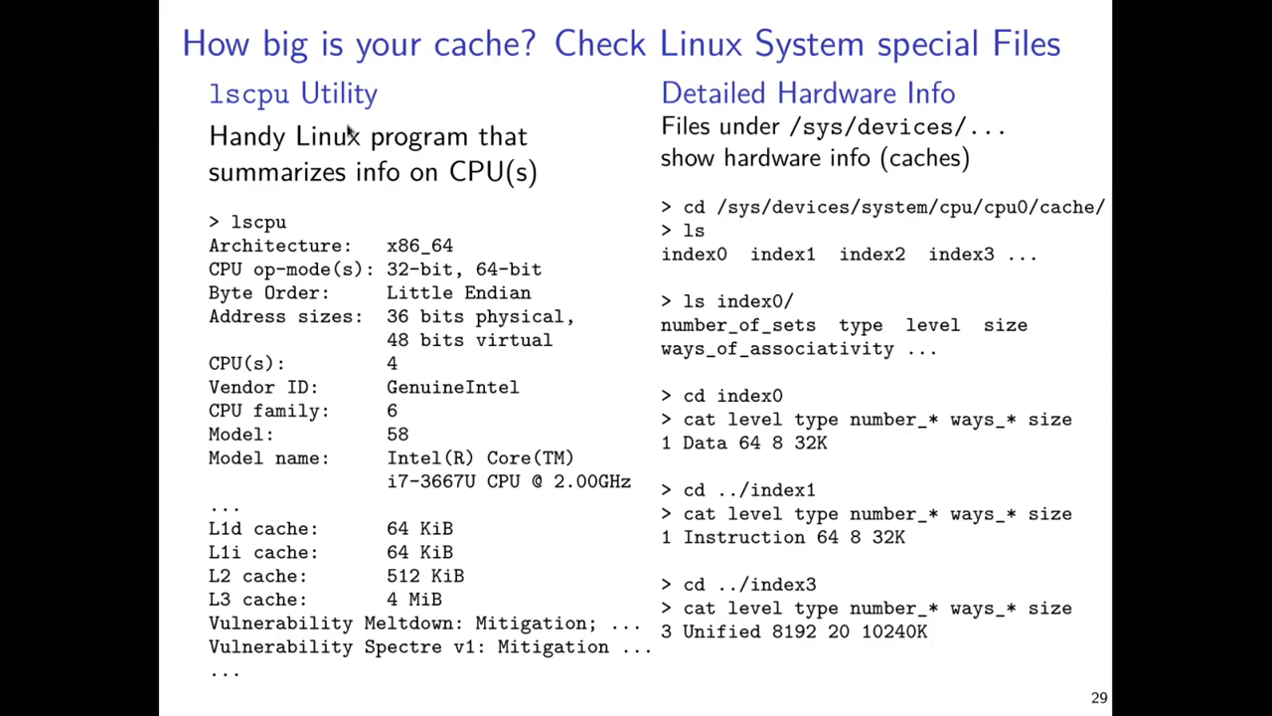
{"action": "mouse_move", "coordinate": [445, 586]}
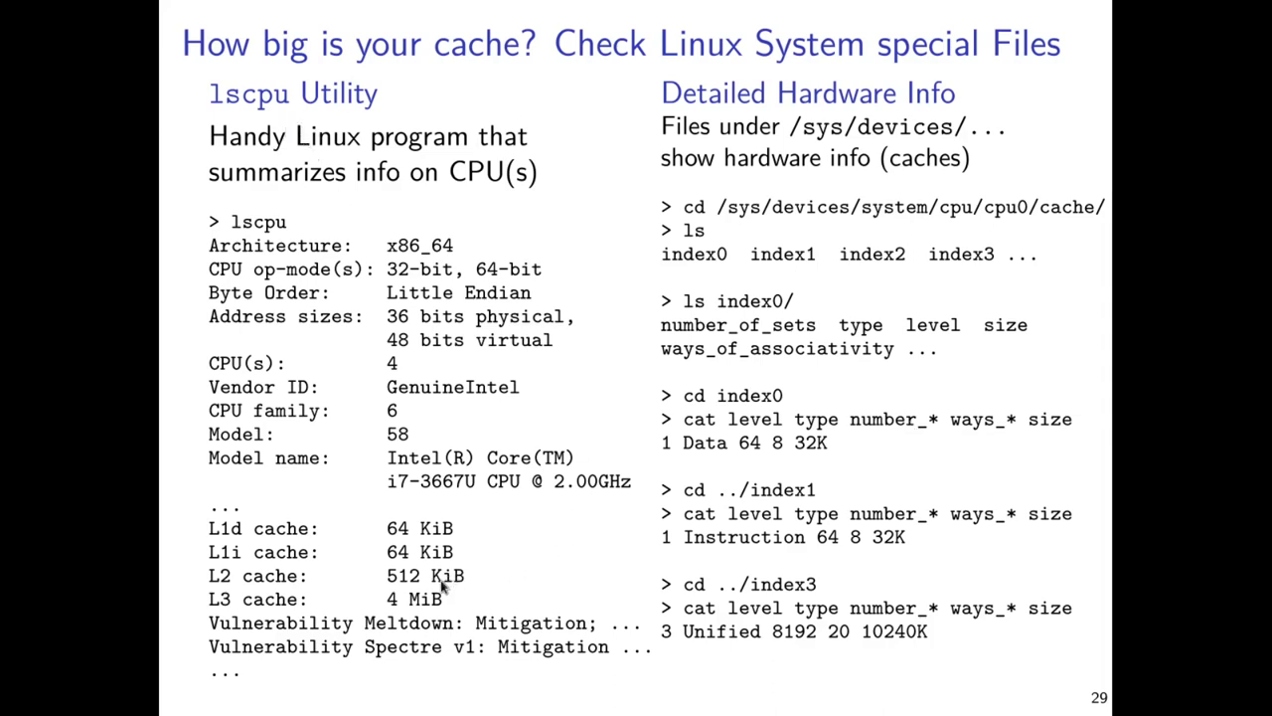
{"action": "mouse_move", "coordinate": [386, 575]}
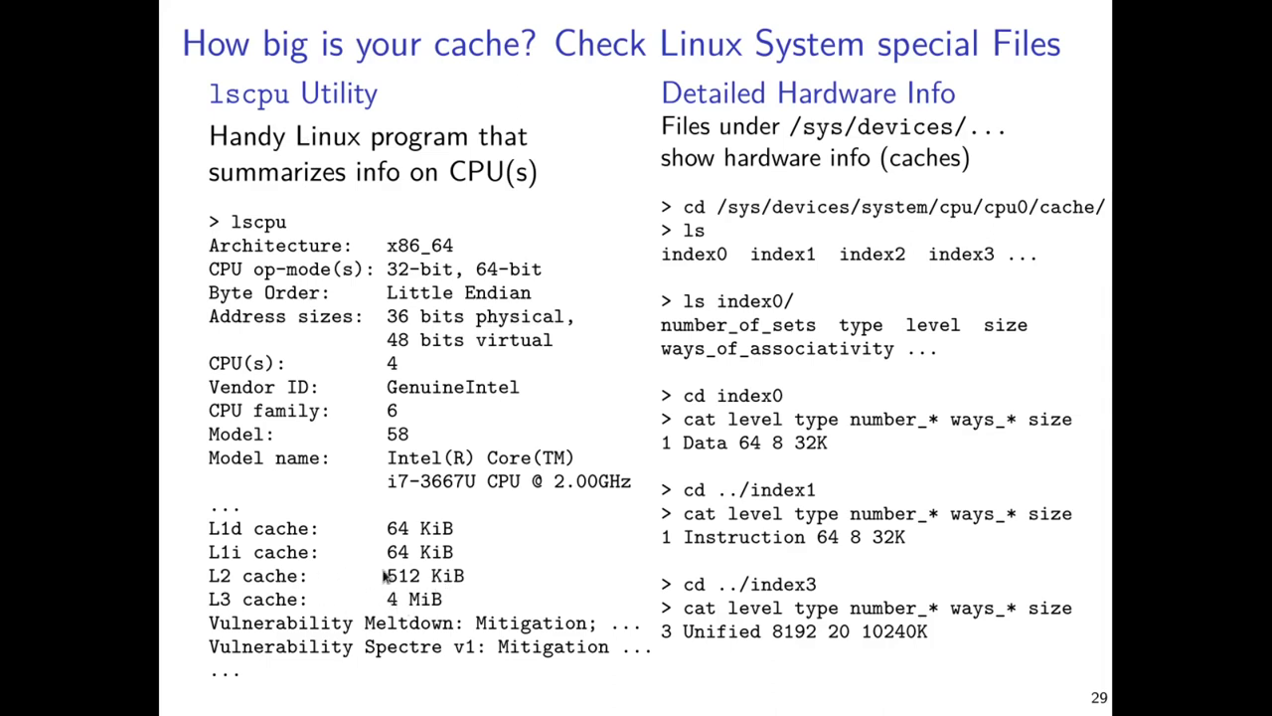
{"action": "mouse_move", "coordinate": [831, 147]}
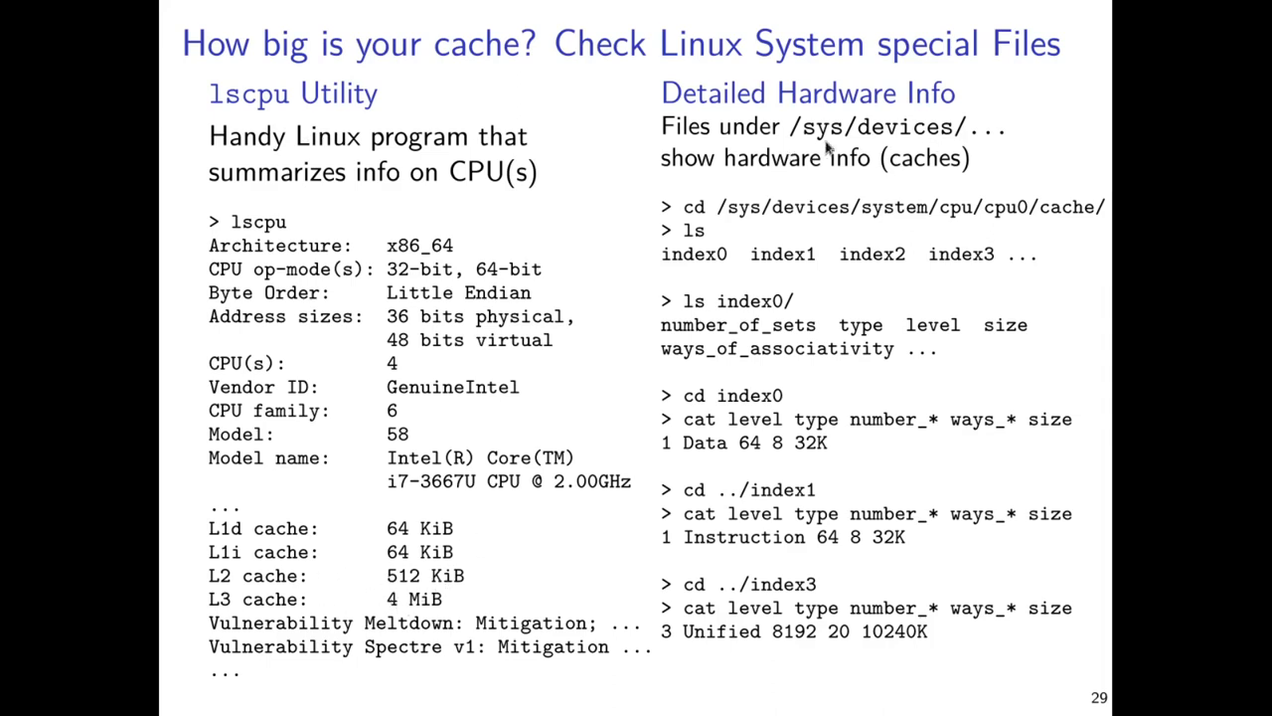
{"action": "mouse_move", "coordinate": [714, 235]}
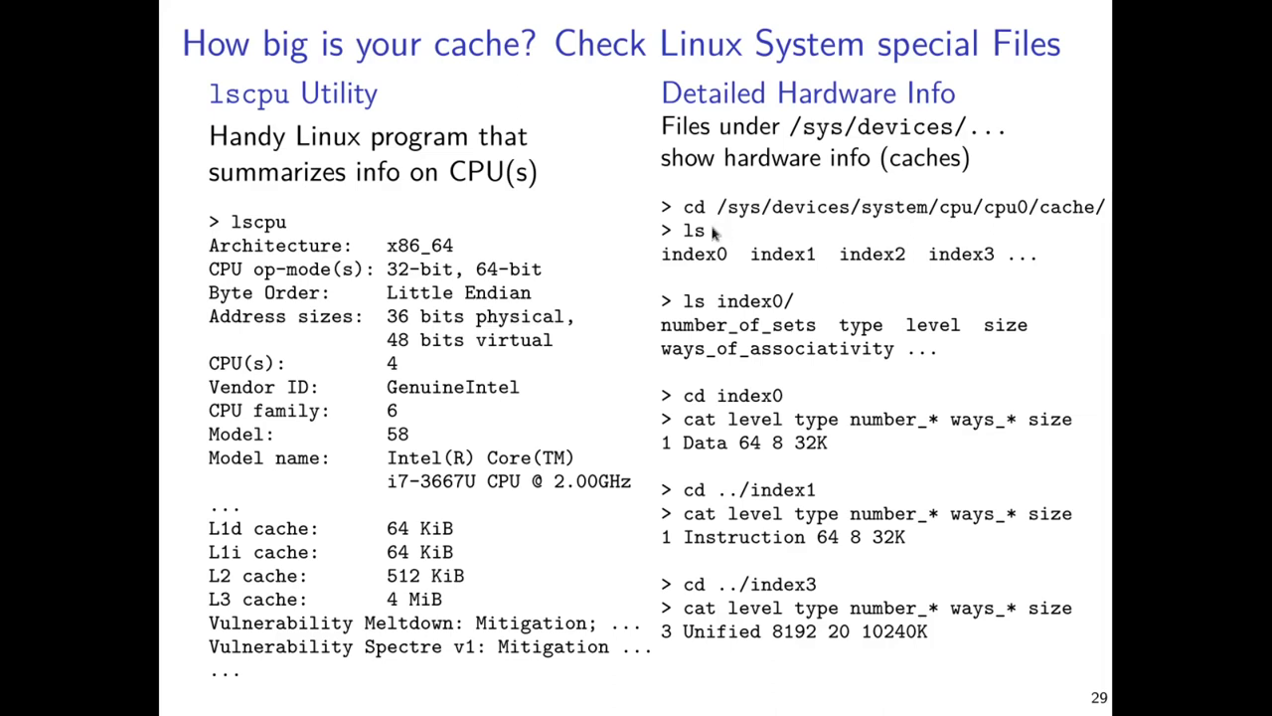
{"action": "mouse_move", "coordinate": [1065, 226]}
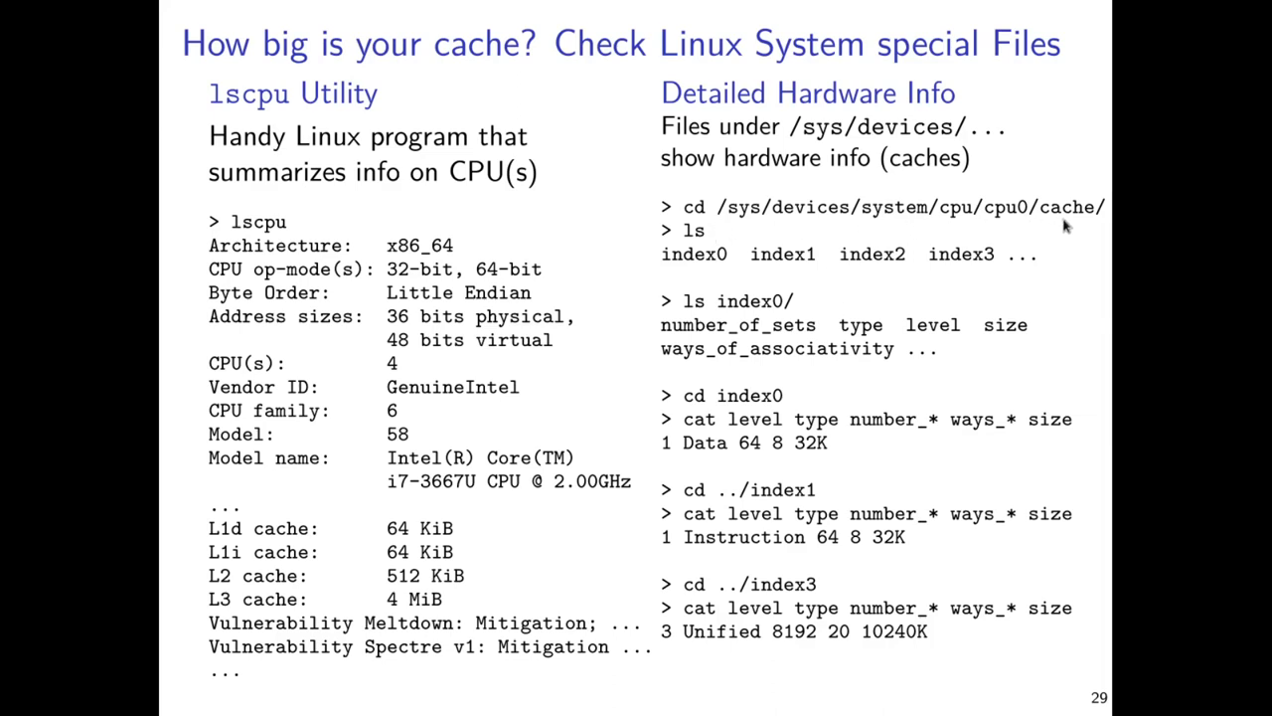
{"action": "mouse_move", "coordinate": [746, 286]}
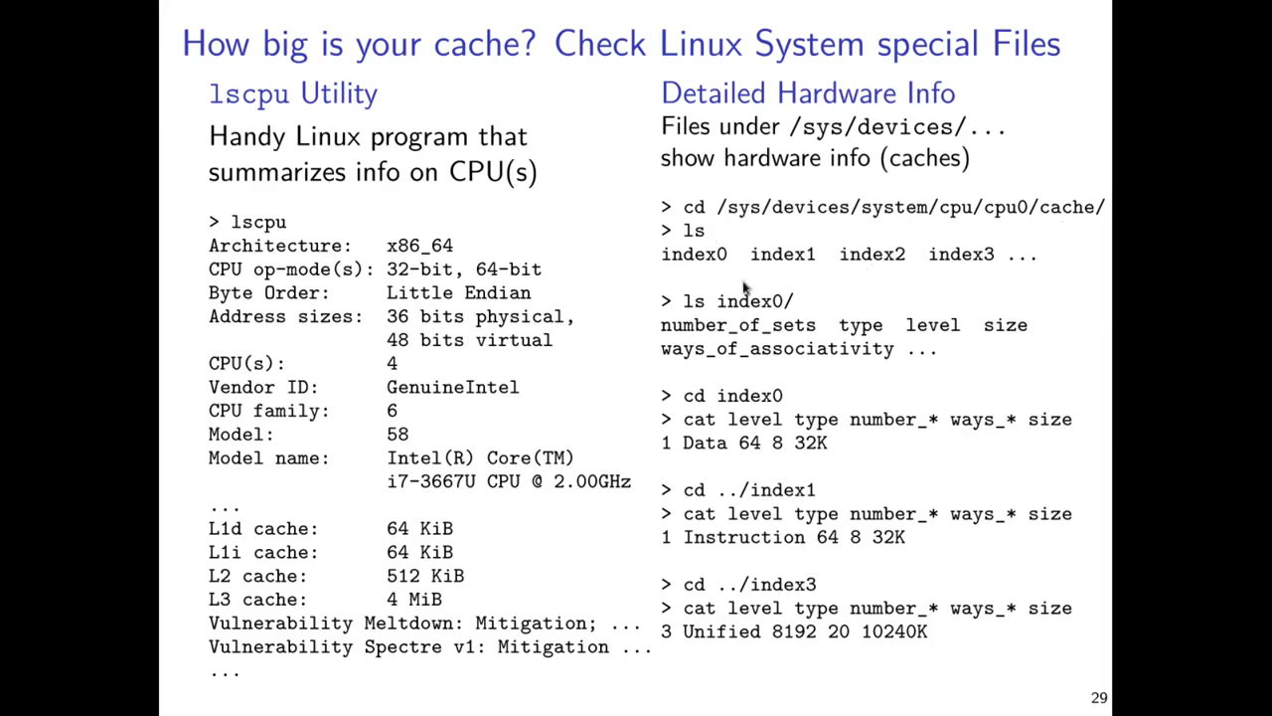
{"action": "mouse_move", "coordinate": [978, 262]}
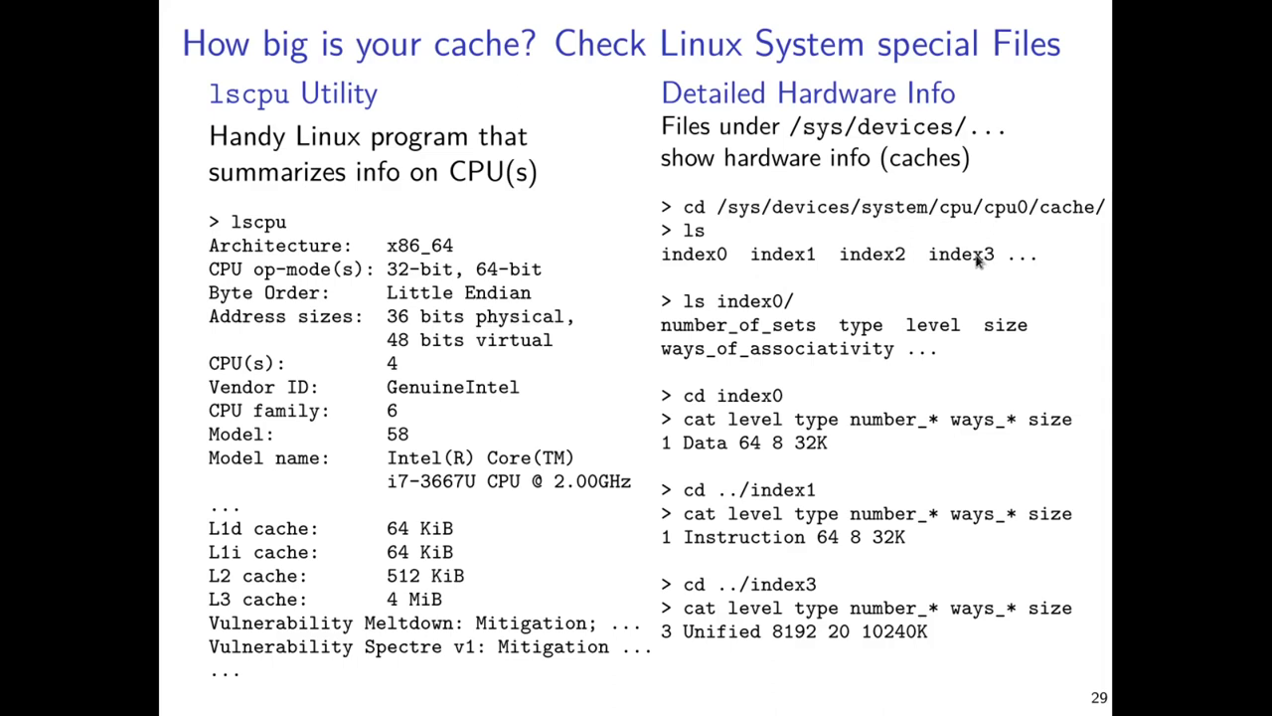
{"action": "mouse_move", "coordinate": [944, 537]}
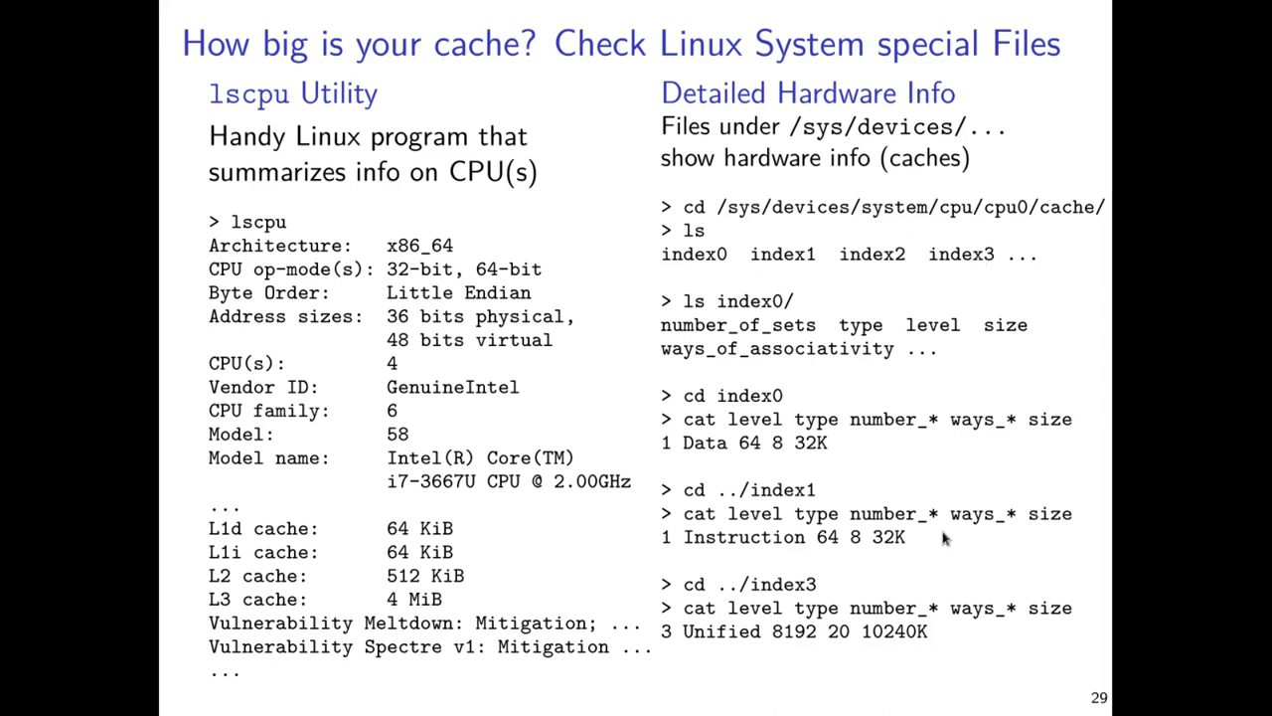
{"action": "mouse_move", "coordinate": [978, 436]}
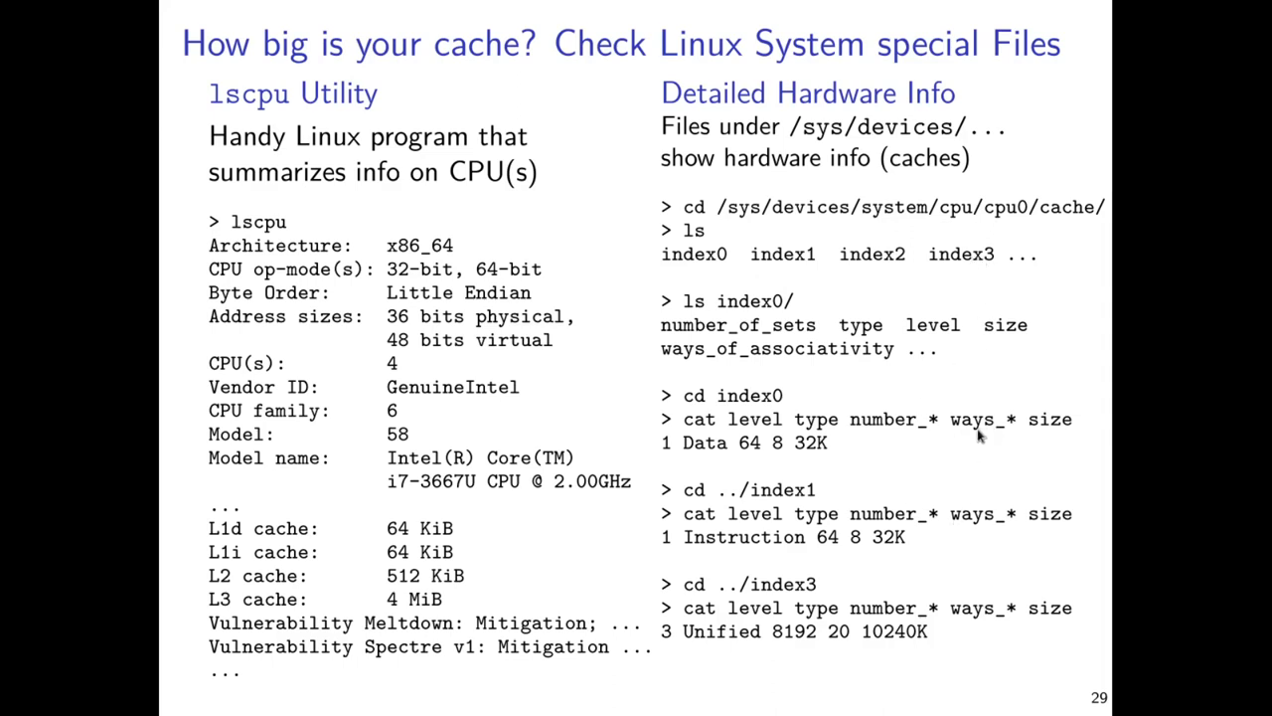
{"action": "mouse_move", "coordinate": [951, 465]}
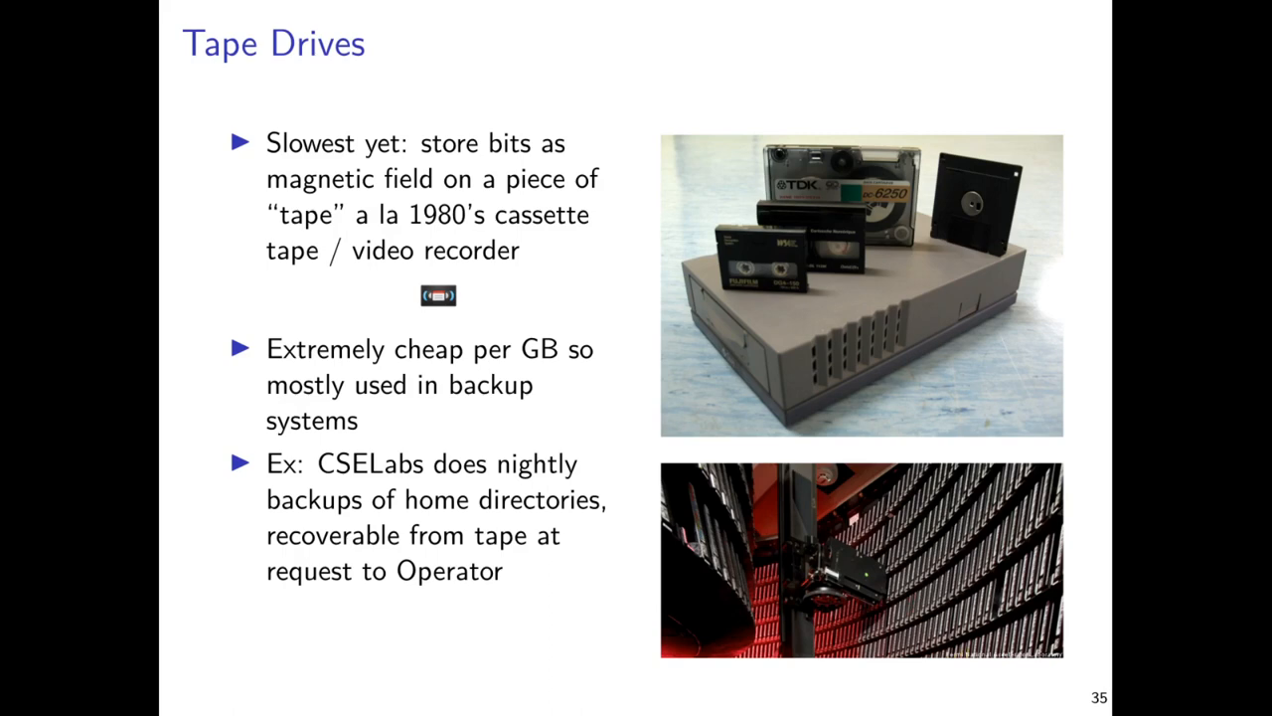
{"action": "mouse_move", "coordinate": [612, 644]}
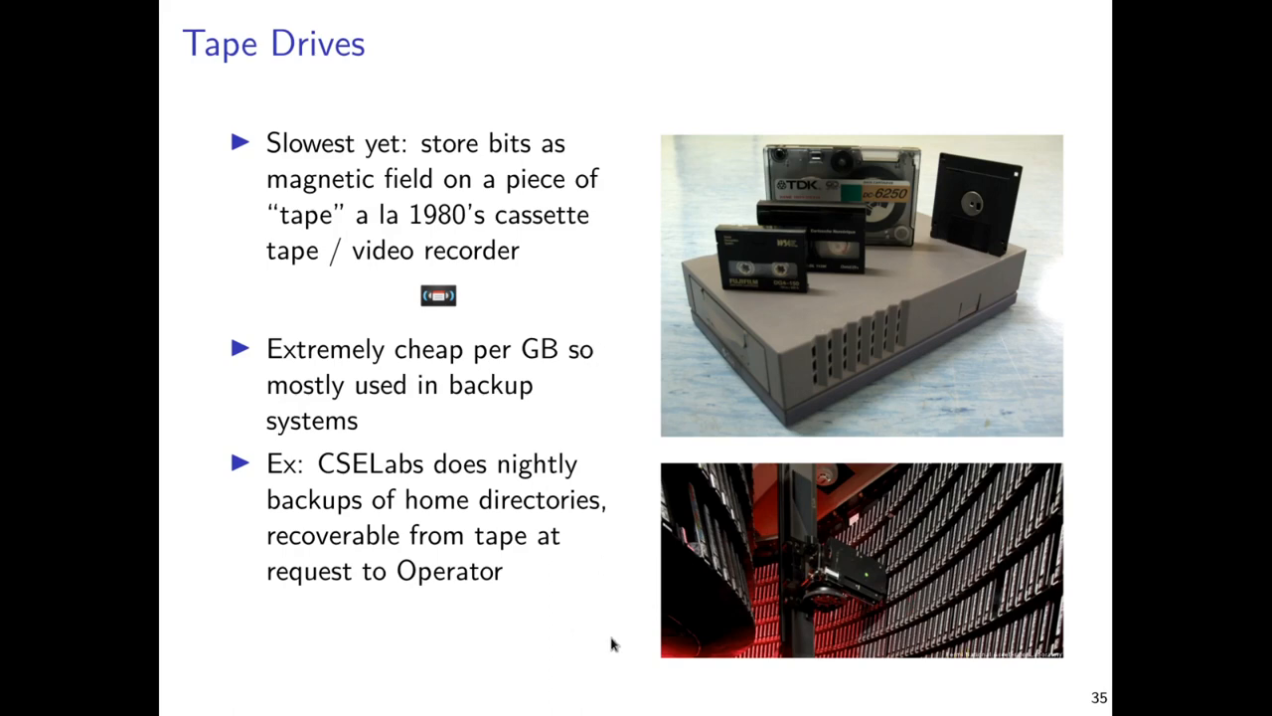
{"action": "key", "text": "Right"}
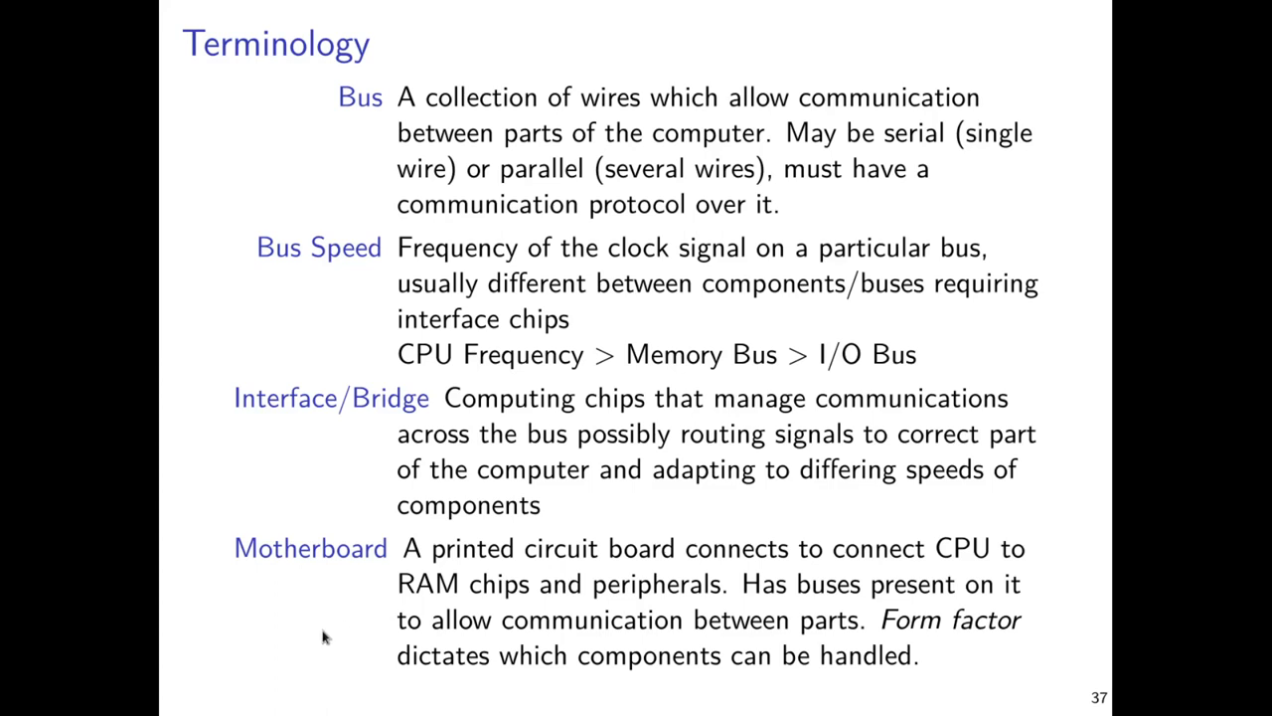